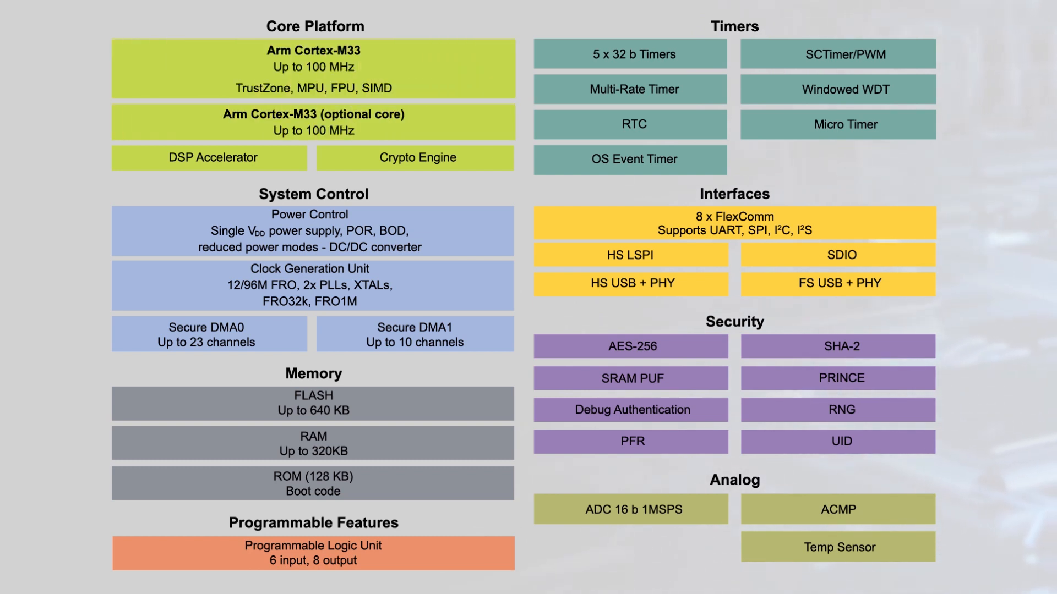
# Step: Advance the animation to highlight HS USB + PHY, then the 8 x FlexComm block
pyautogui.click(209, 158)
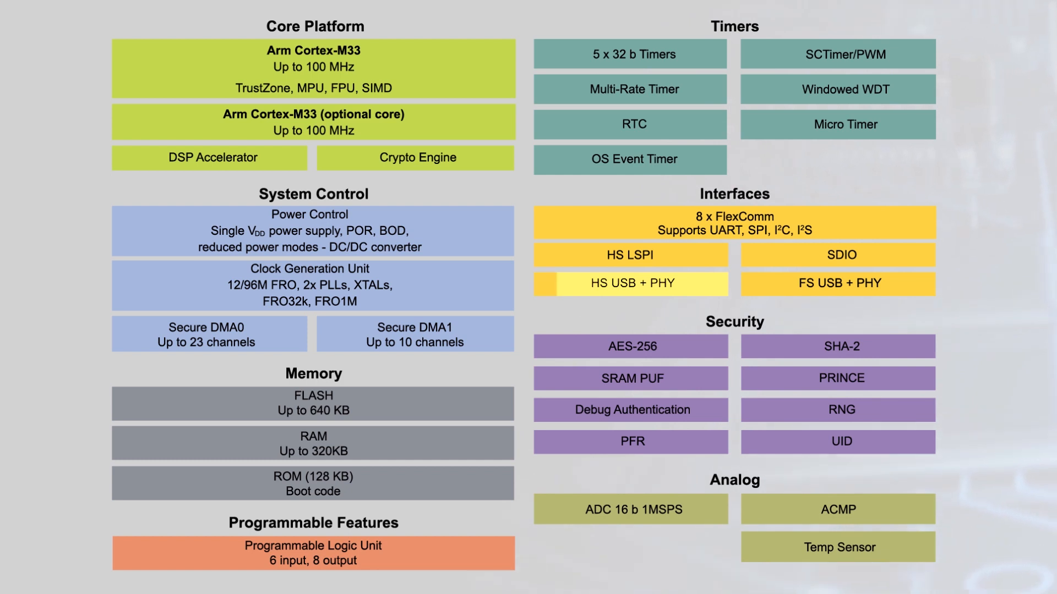
pyautogui.click(735, 223)
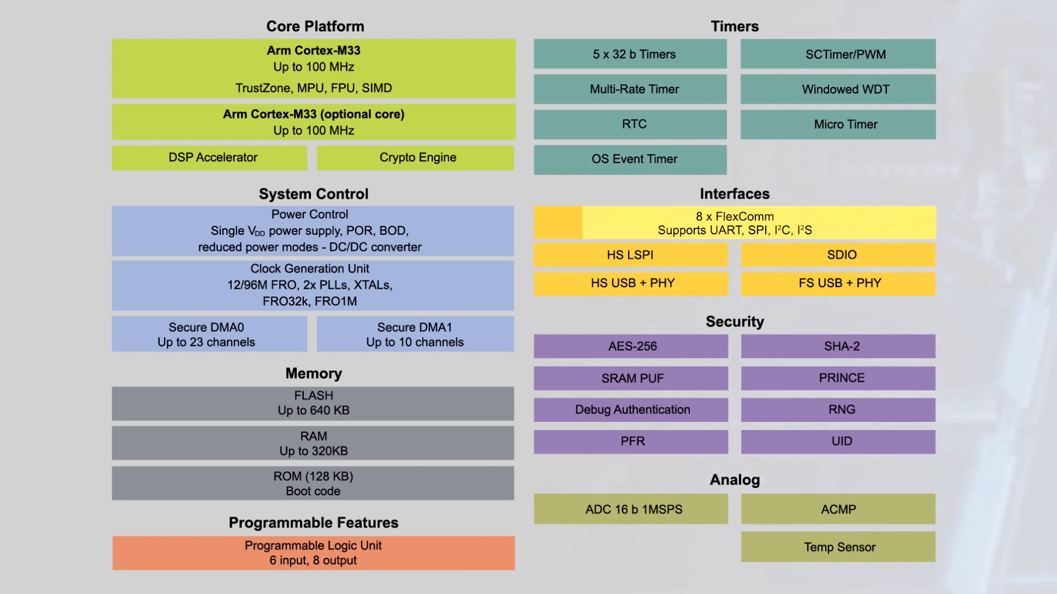